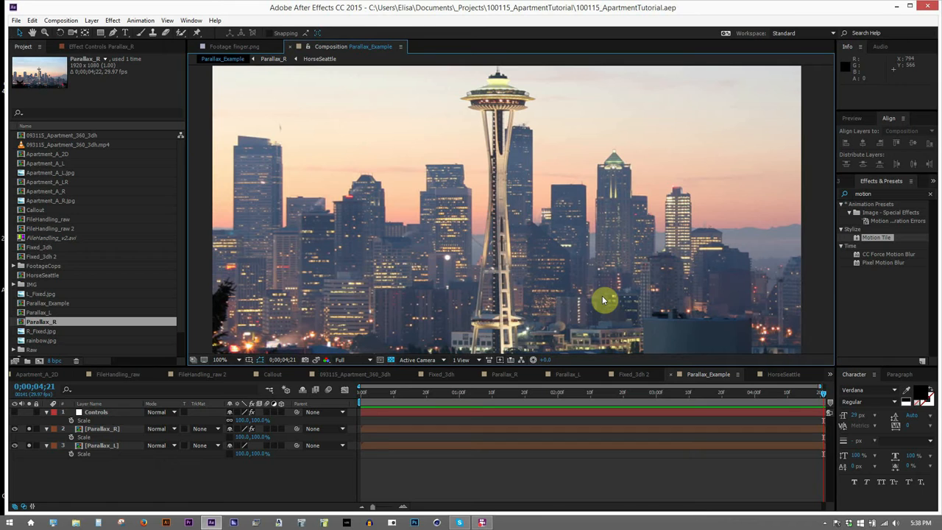
Set the Composition viewer magnification to 50% to show the whole skyline frame
click(222, 360)
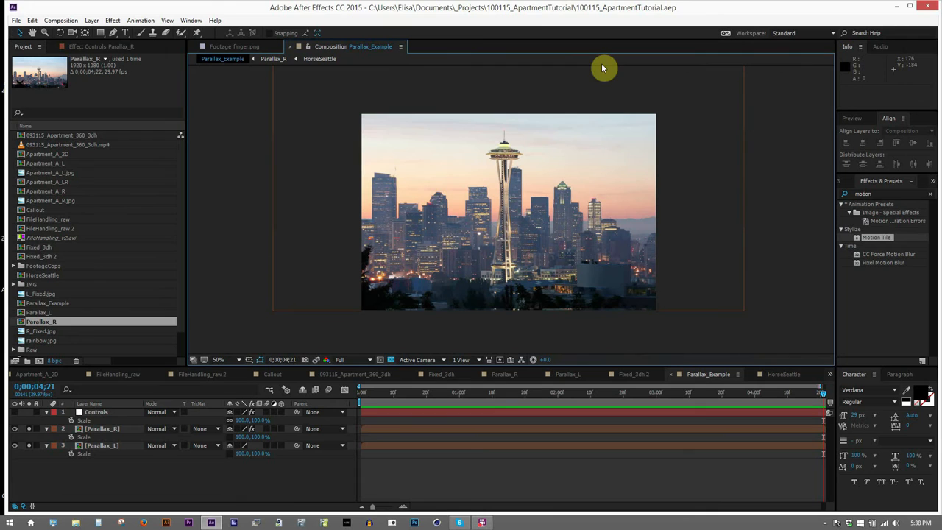
Enable the horse and carrot layers, exposing the Controls layer's Carrot, Horse and Parallax effects
click(29, 428)
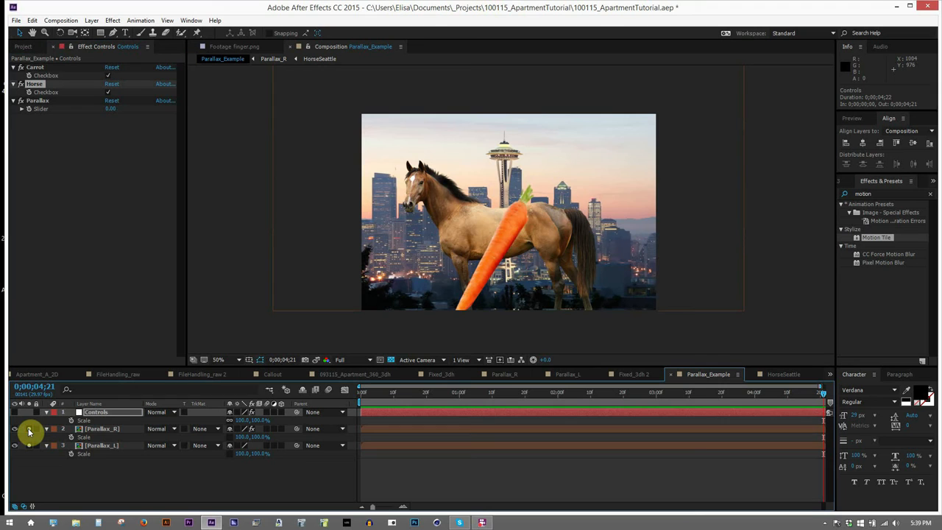
Give Parallax_R a mask and a Linear Wipe at -90°, viewed at 200%
click(102, 428)
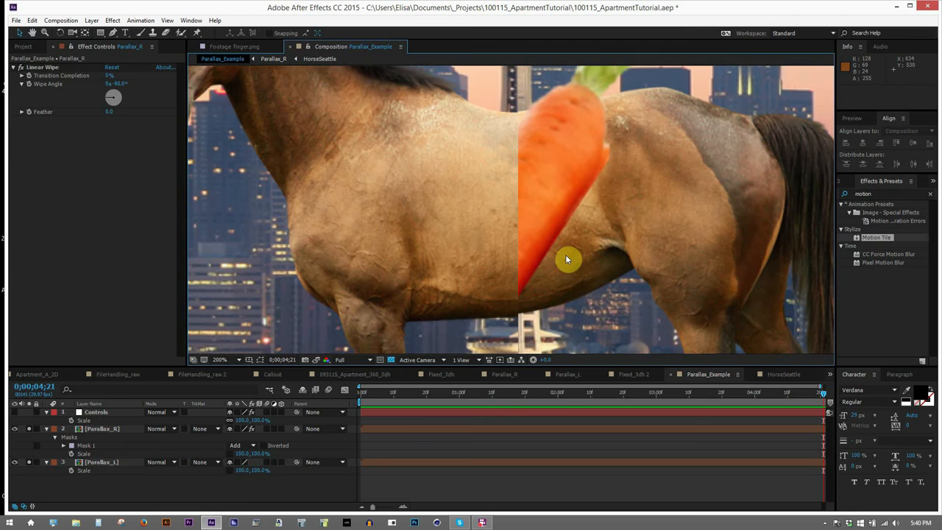
click(96, 412)
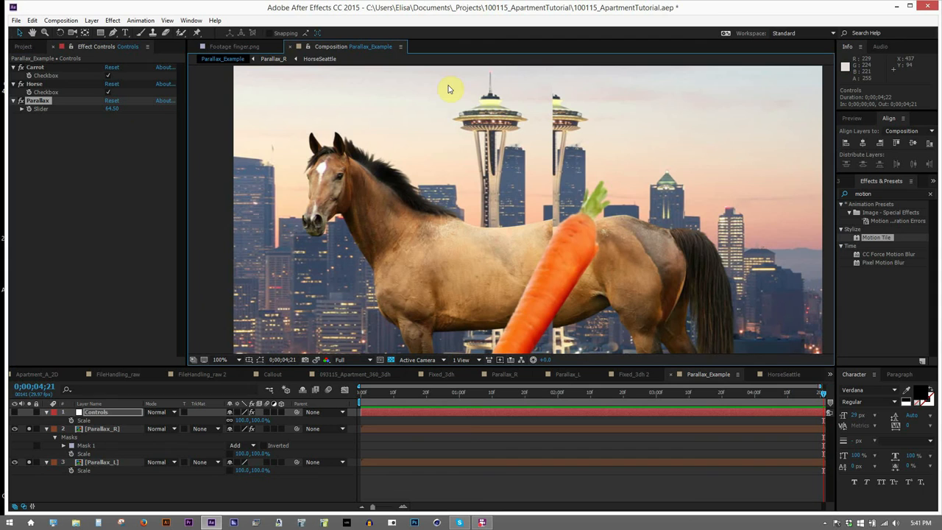
Zoom the viewer back to 50% to see the full frame with Parallax at 64.50
click(220, 360)
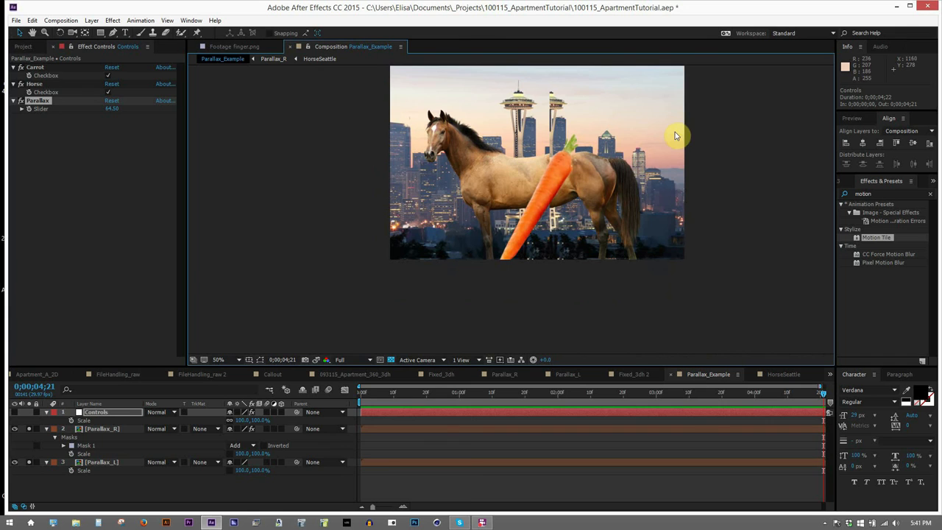